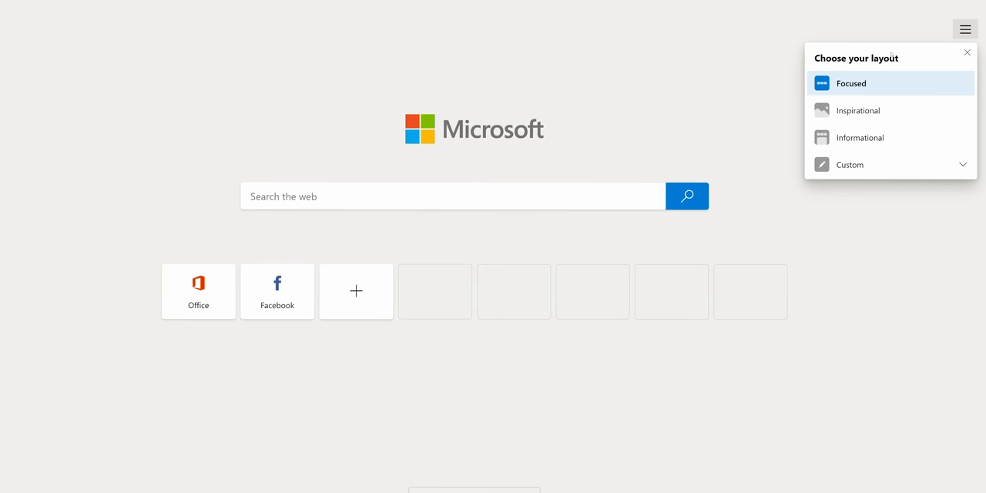
Step: Choose the Inspirational layout with a full mountain-lake photo background
left_click(858, 111)
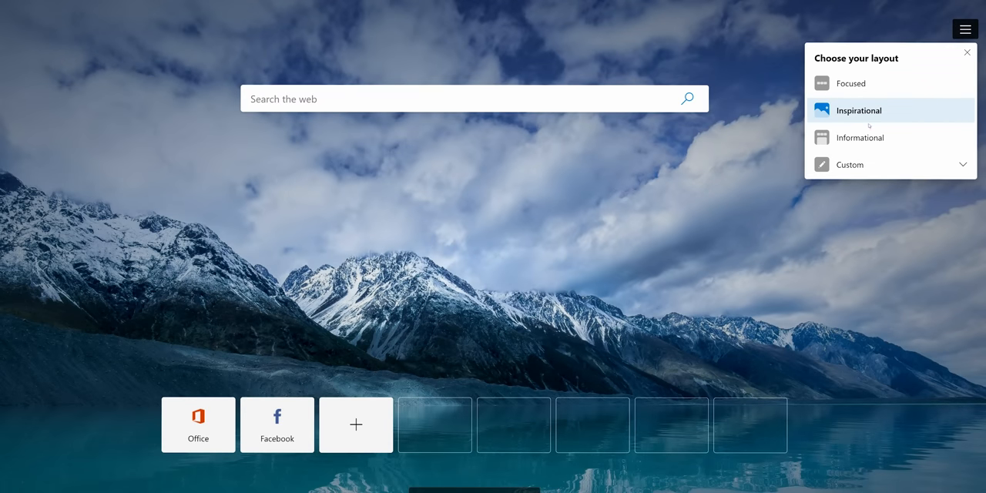
left_click(860, 137)
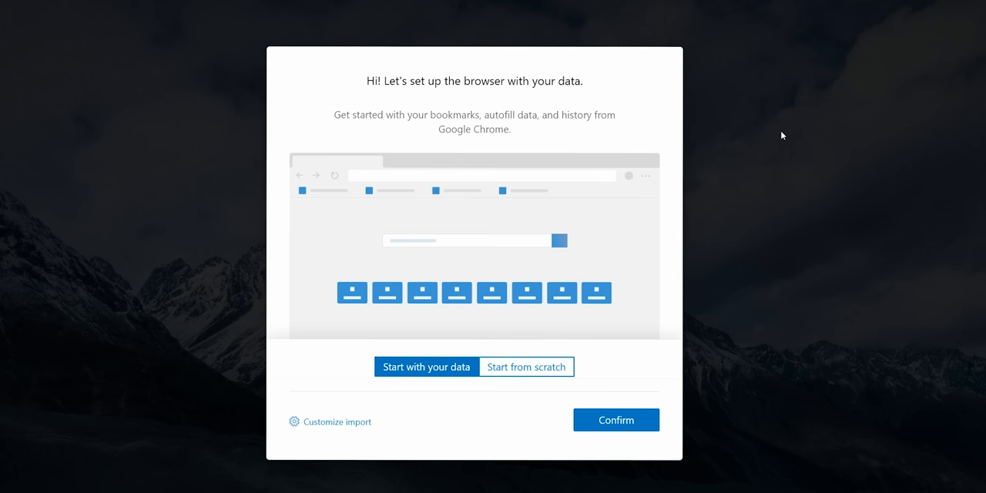
mouse_move(592, 92)
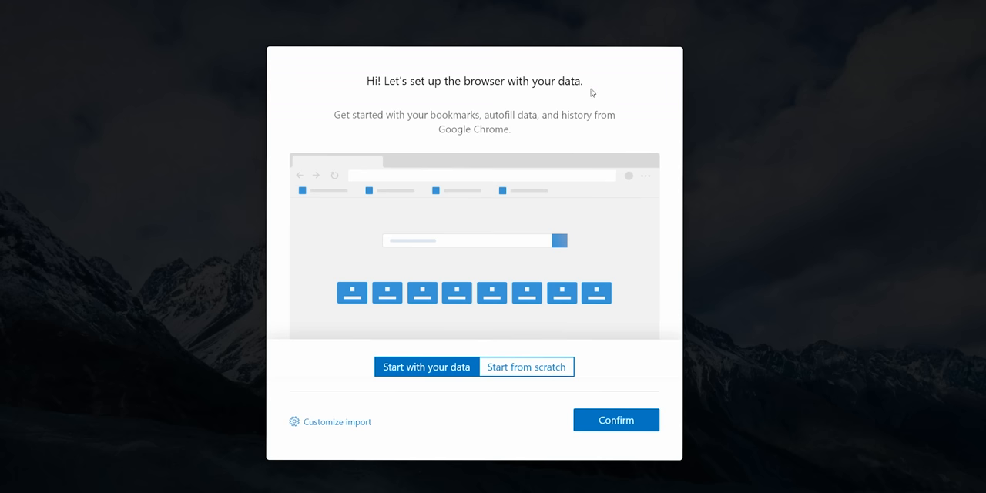
Step: Pick Start with your data from Google Chrome and reveal Customize import options for bookmarks, passwords, autofill and history
left_click(527, 367)
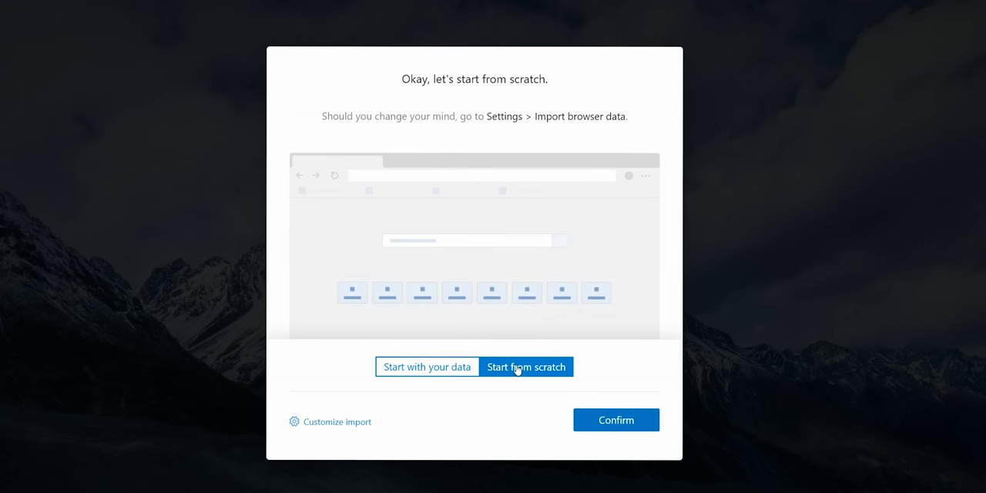
left_click(427, 367)
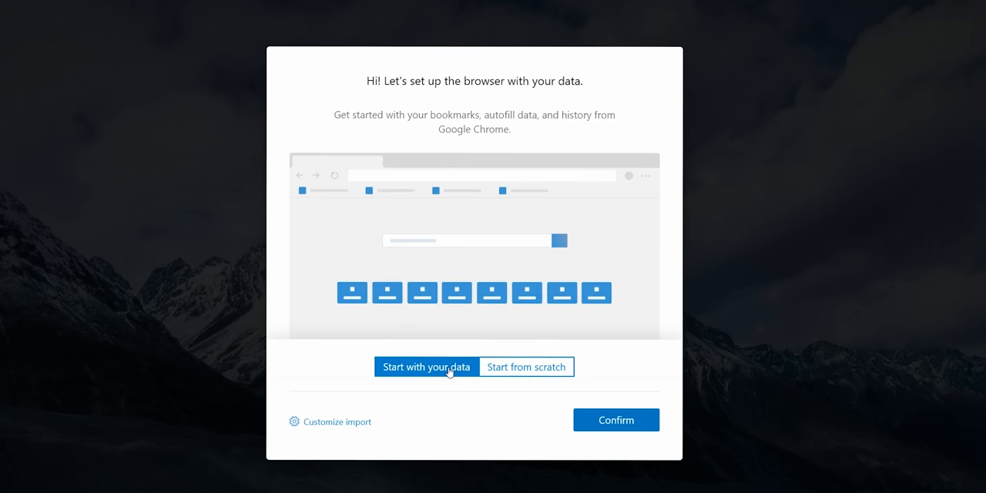
left_click(338, 422)
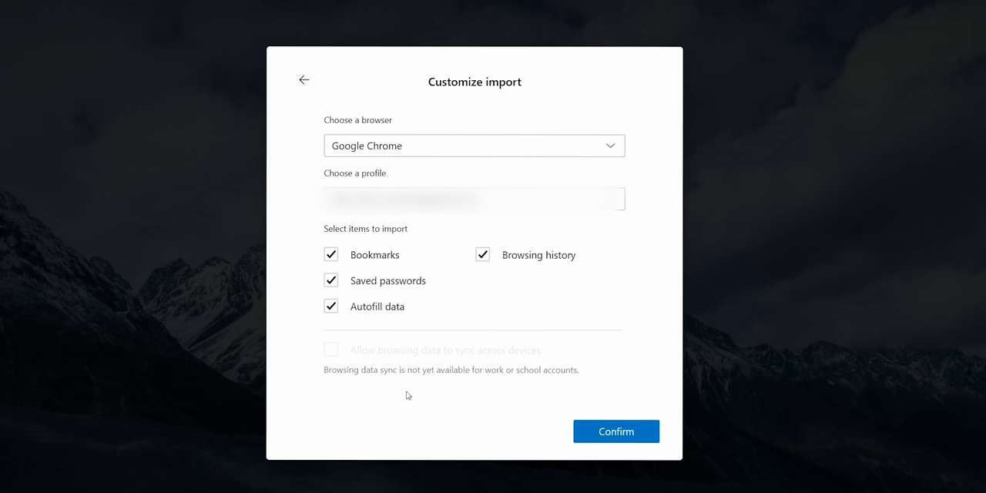
left_click(302, 80)
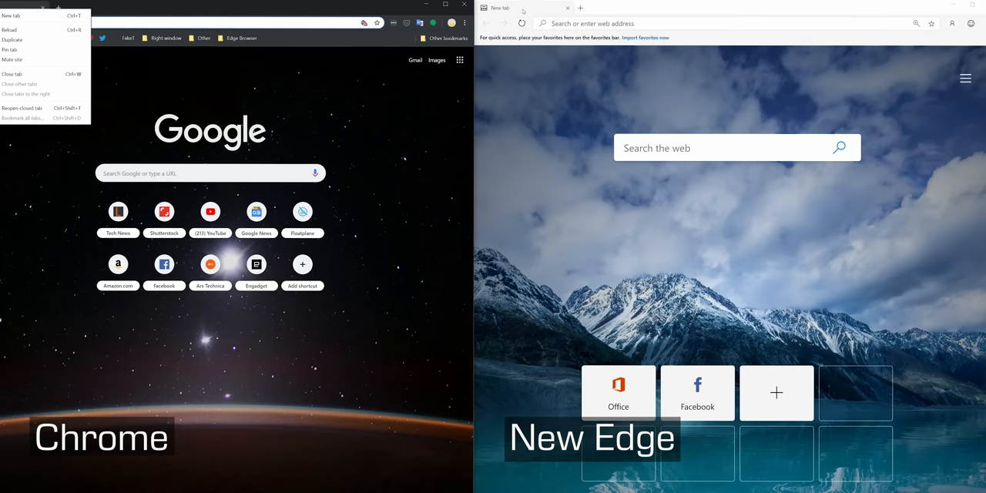
Step: Show the context menu of a Chrome tab for comparison with Edge
right_click(505, 9)
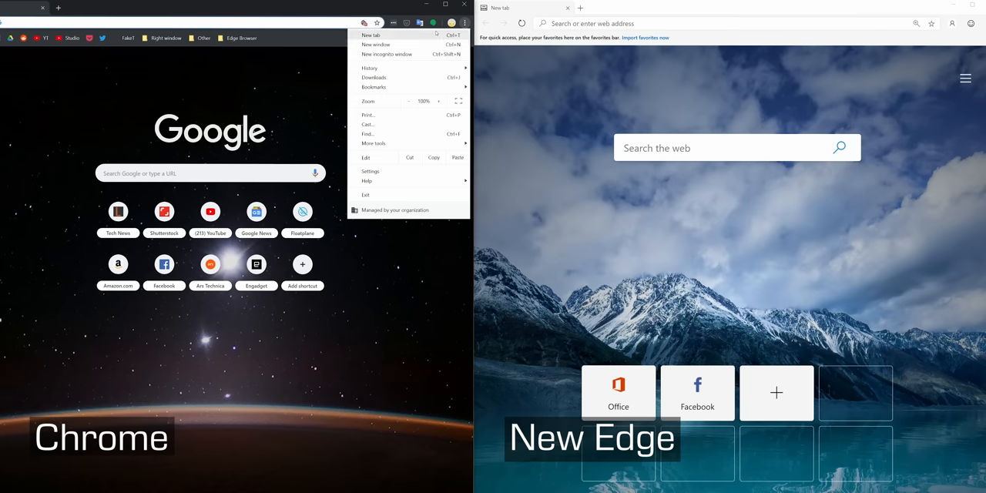
mouse_move(367, 180)
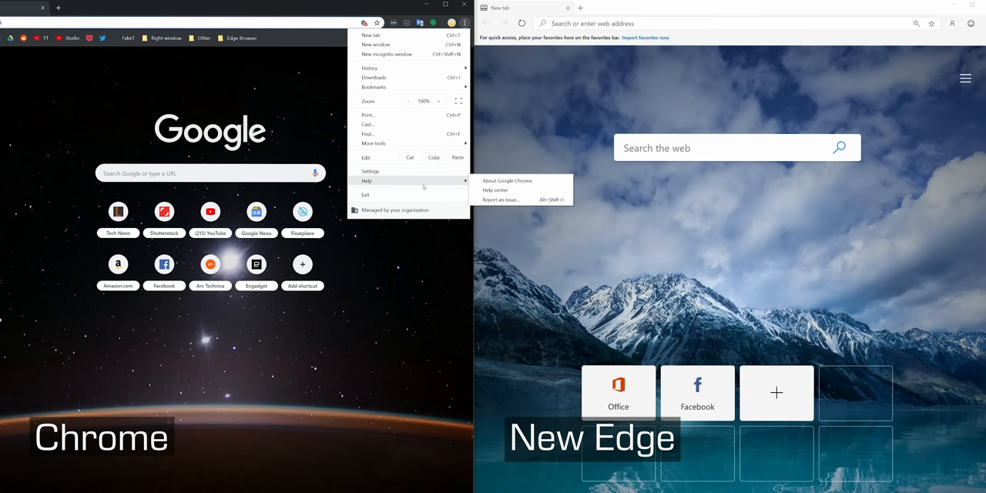